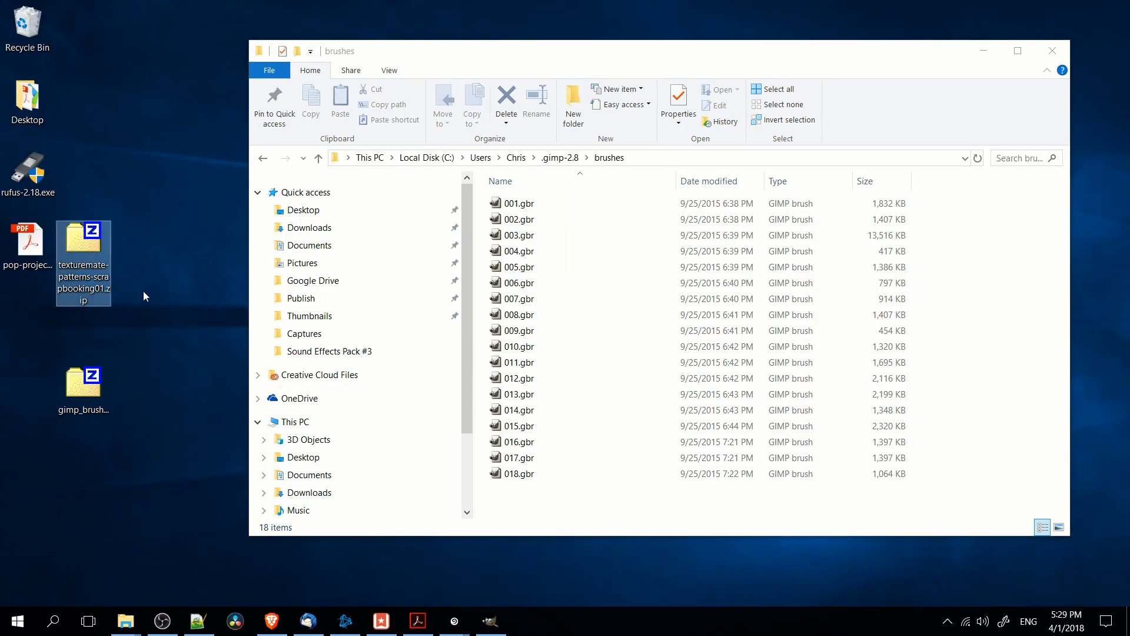
mouse_move(106, 323)
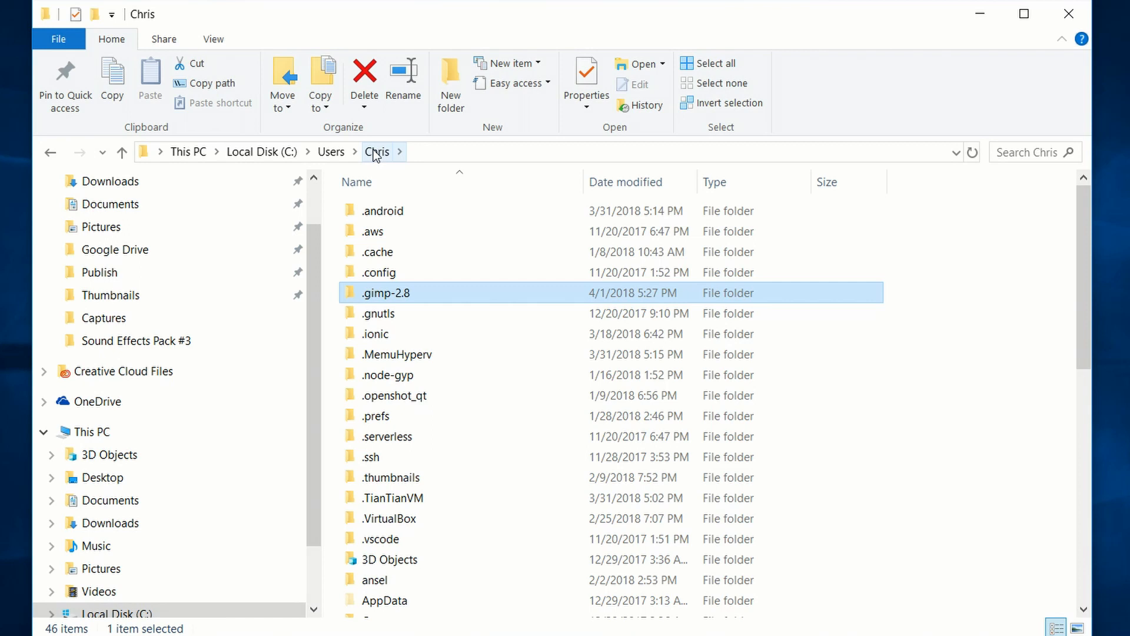
mouse_move(388, 156)
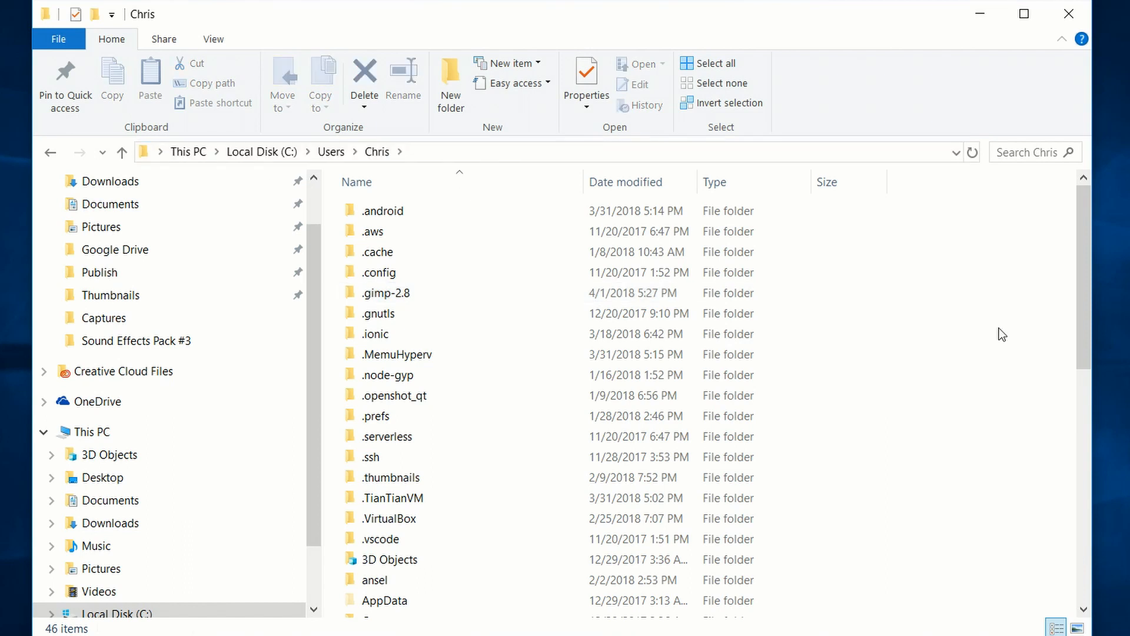
left_click(386, 293)
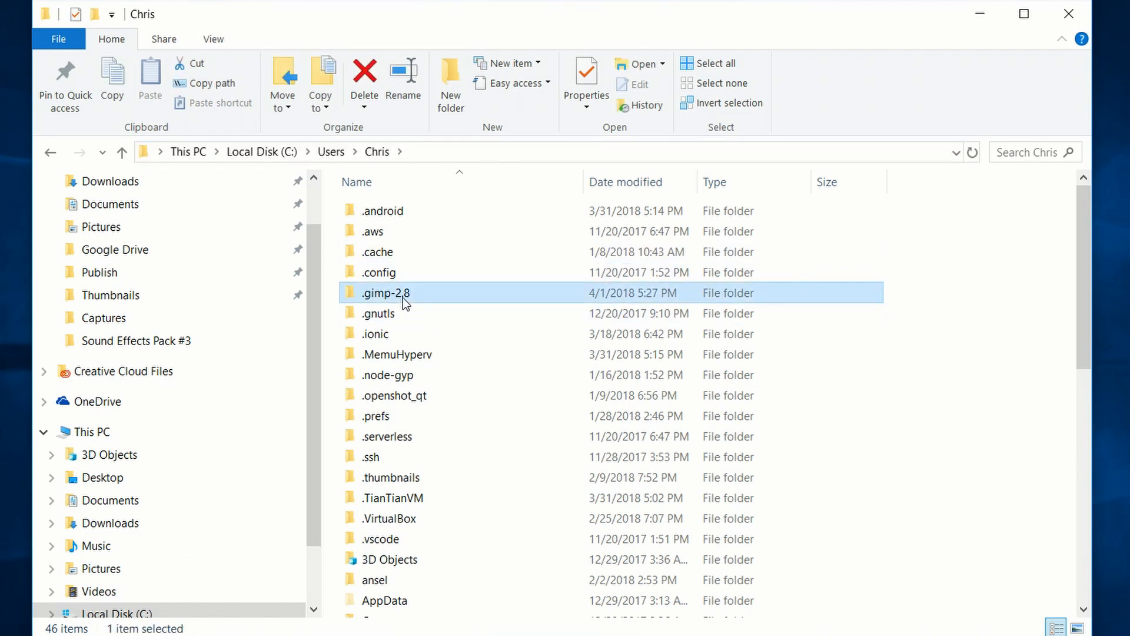
mouse_move(389, 299)
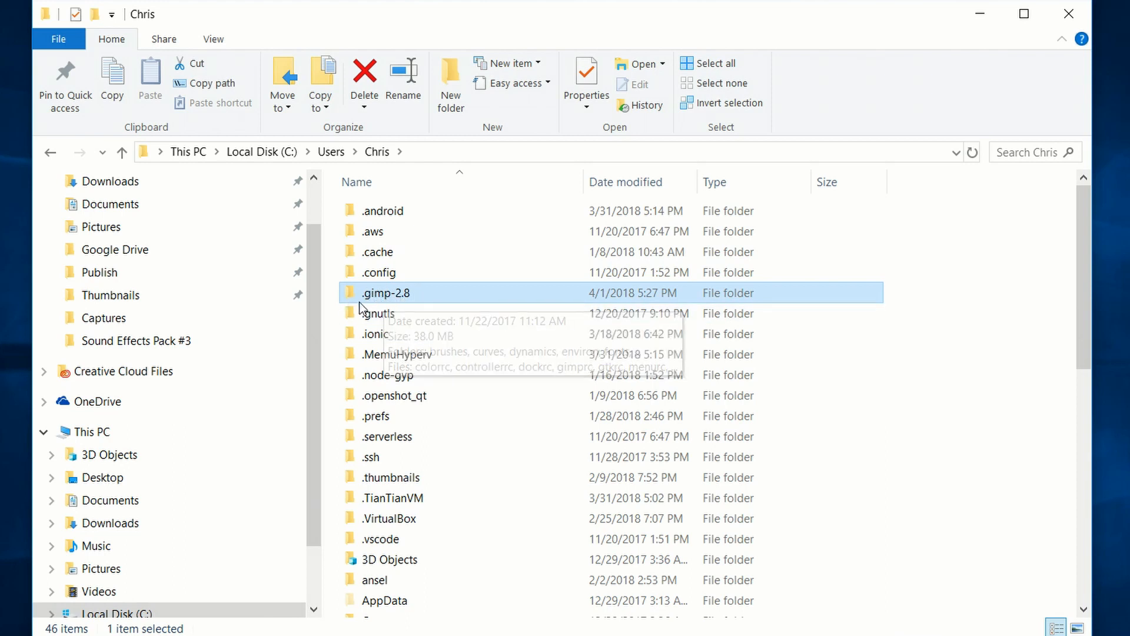
mouse_move(934, 318)
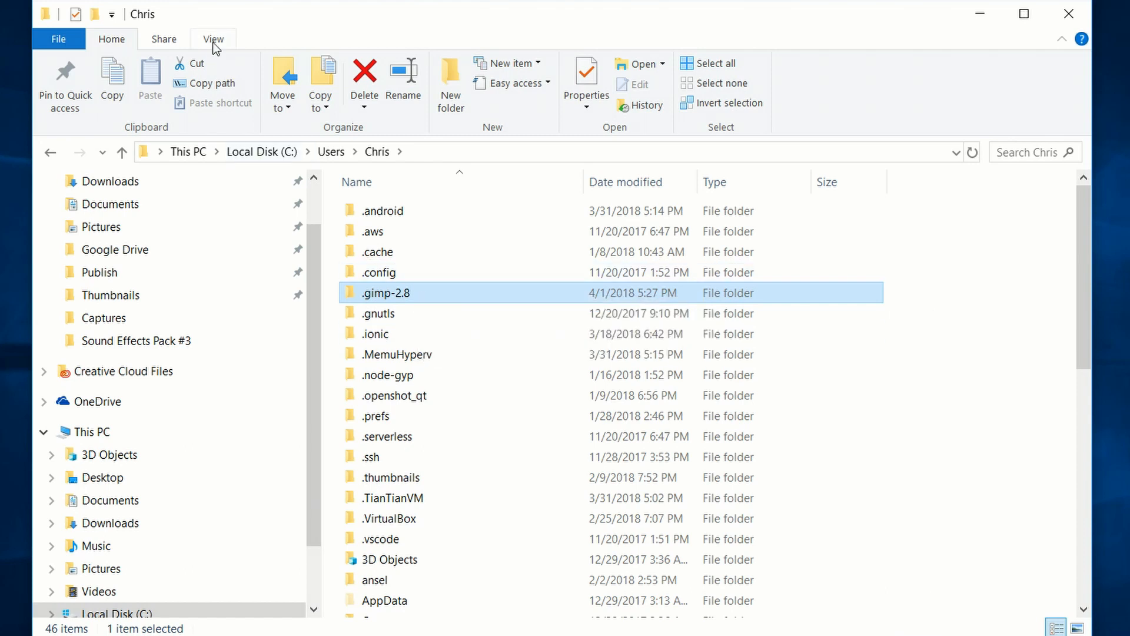
left_click(213, 39)
type("~")
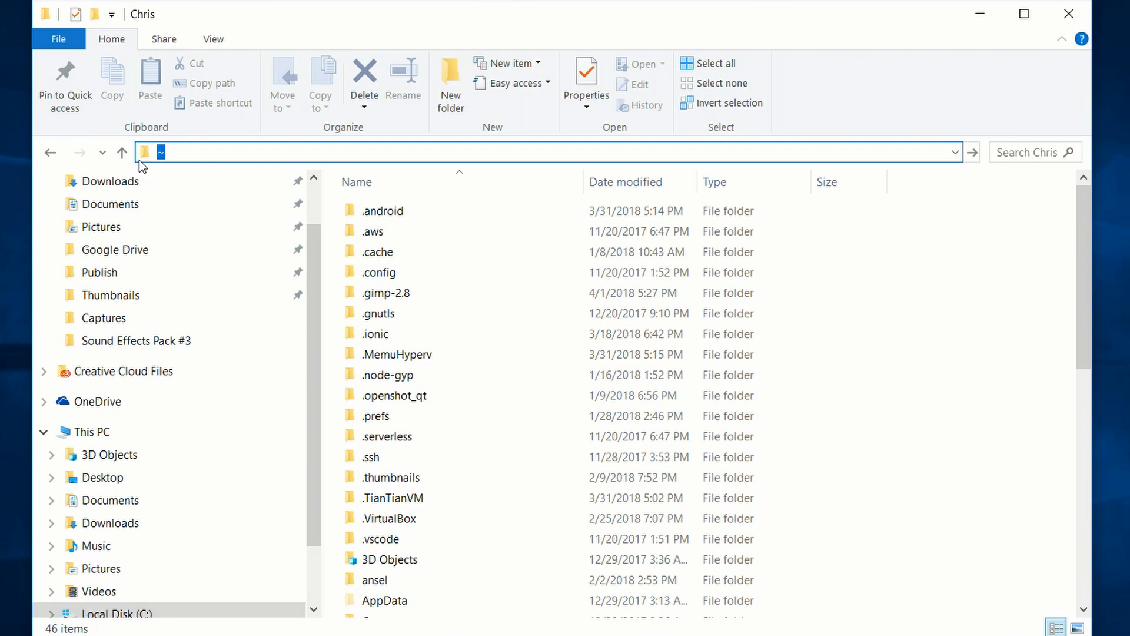
mouse_move(198, 169)
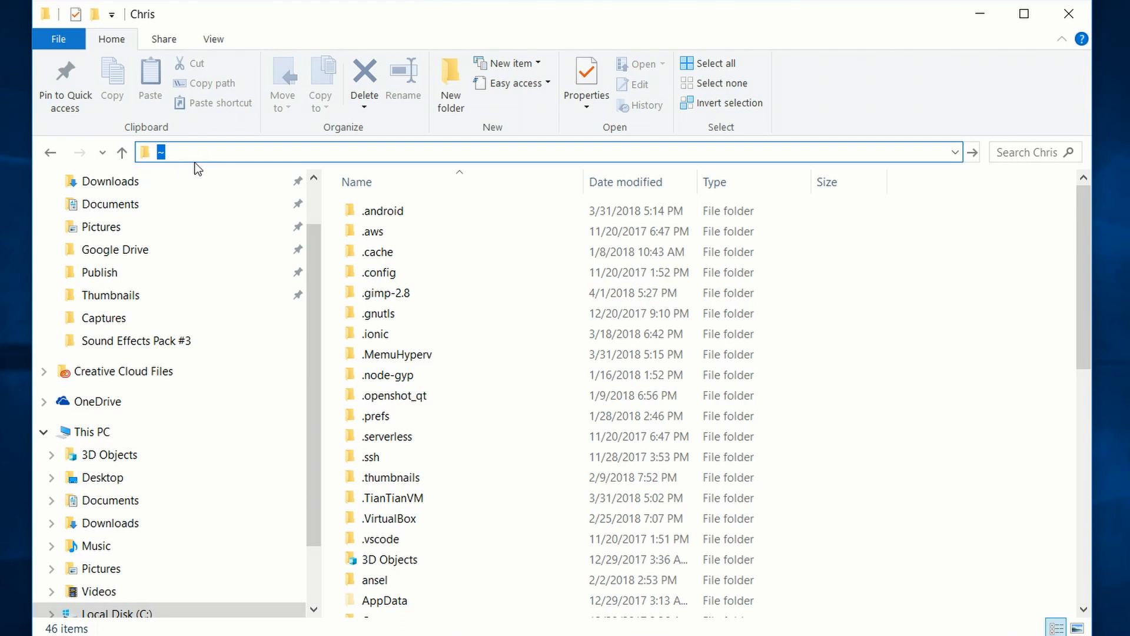
left_click(385, 293)
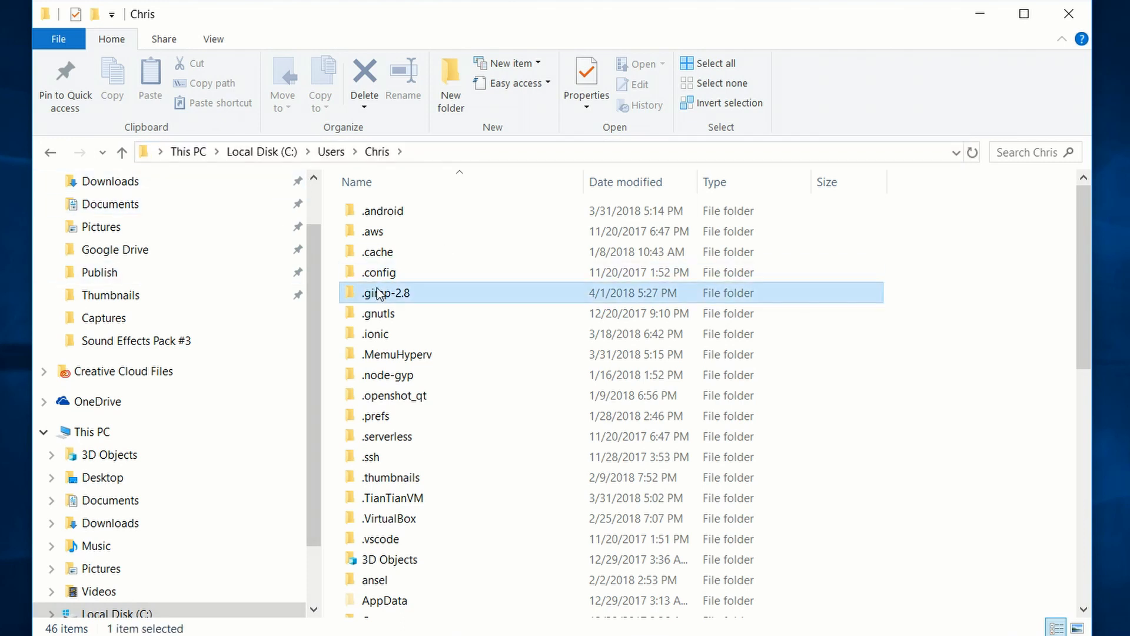
mouse_move(414, 295)
type("%")
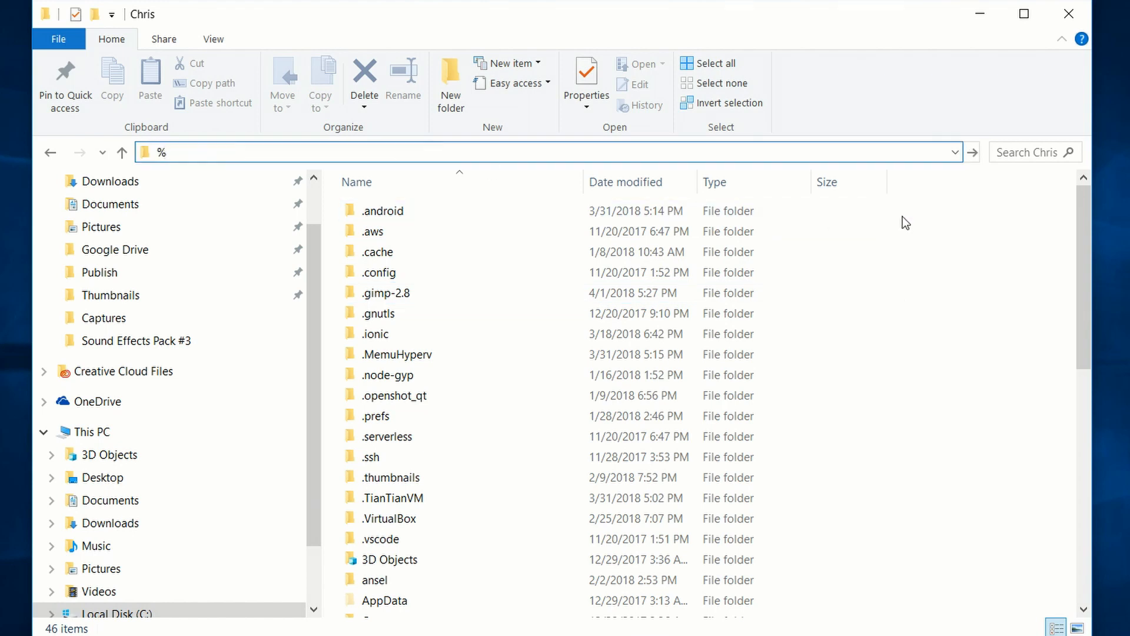
- Go to %appdata% in File Explorer and open the GIMP then 2.9 folders
type("appdata%")
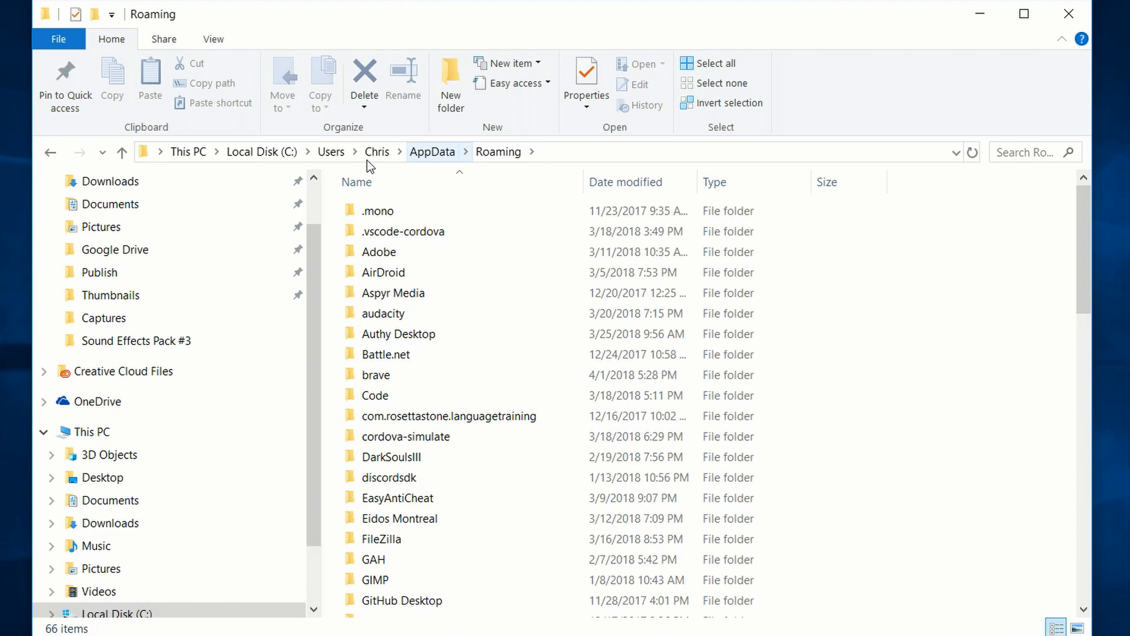
mouse_move(495, 151)
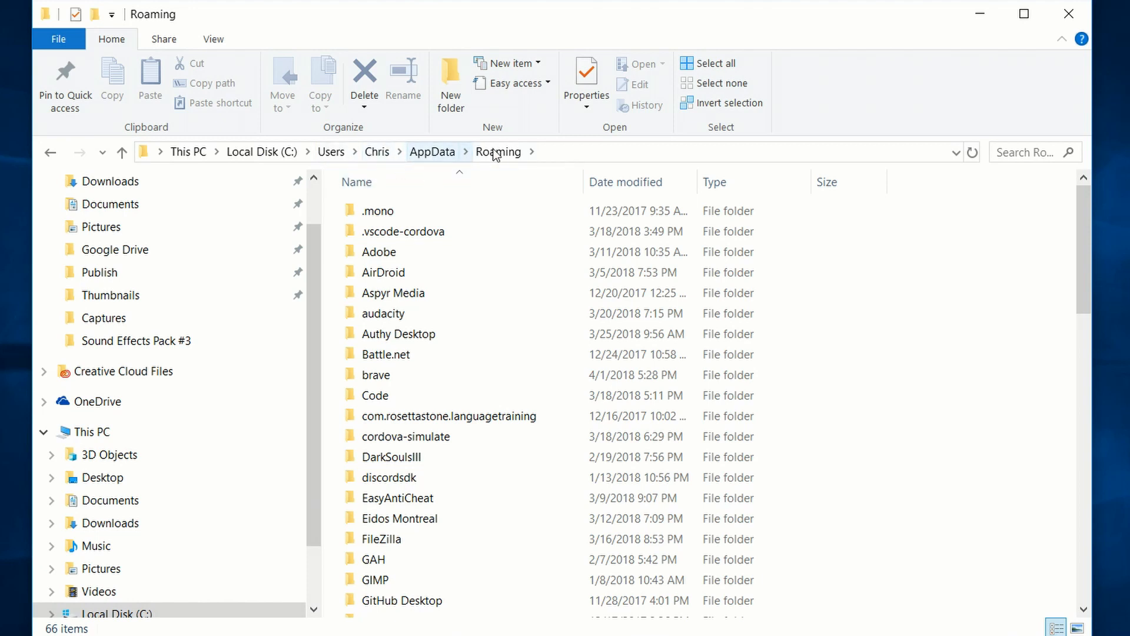
scroll("down", 3)
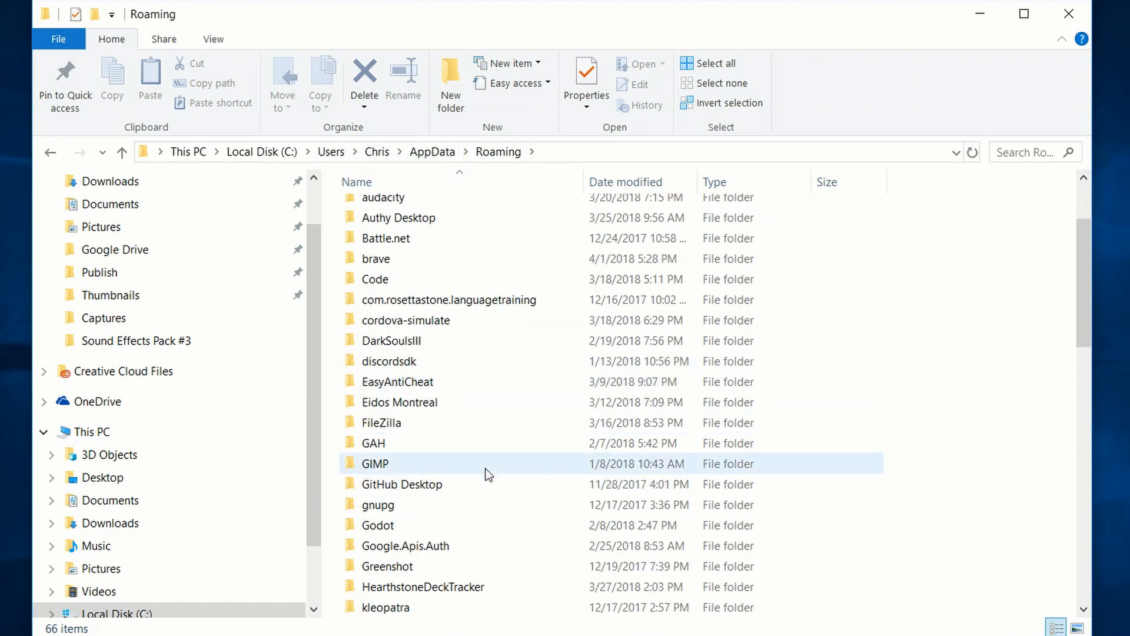
double_click(374, 463)
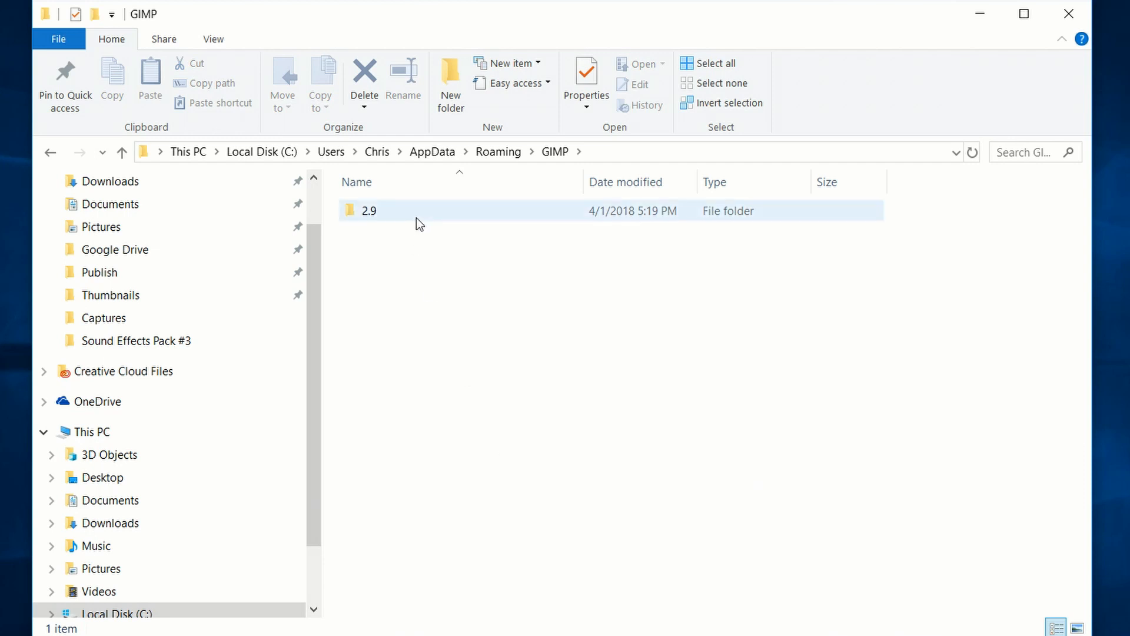
double_click(368, 211)
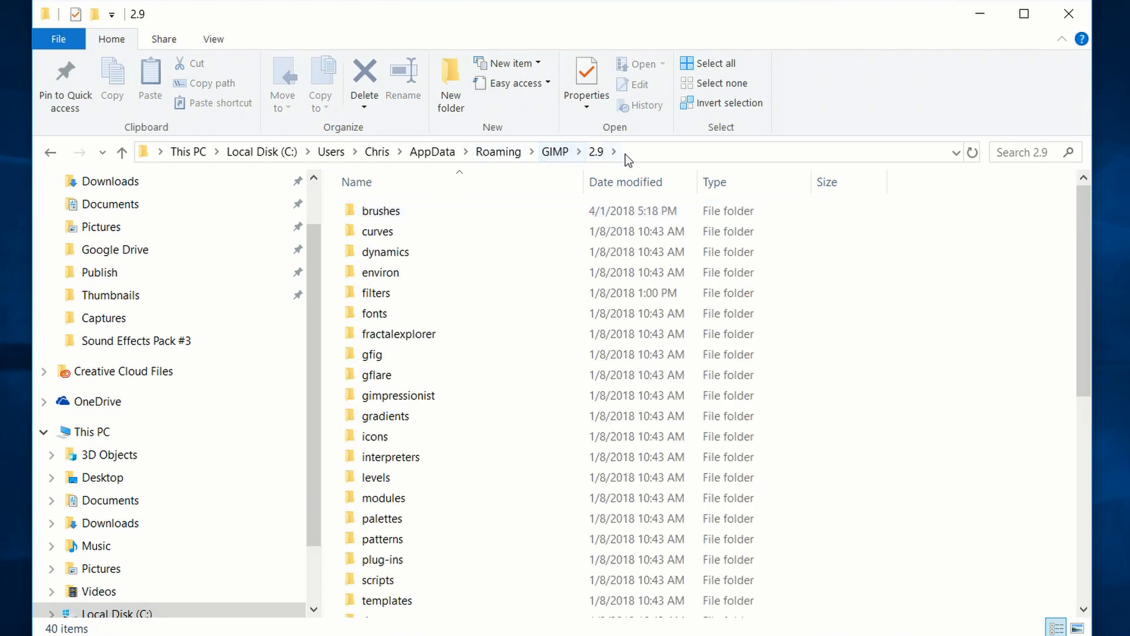
left_click(382, 538)
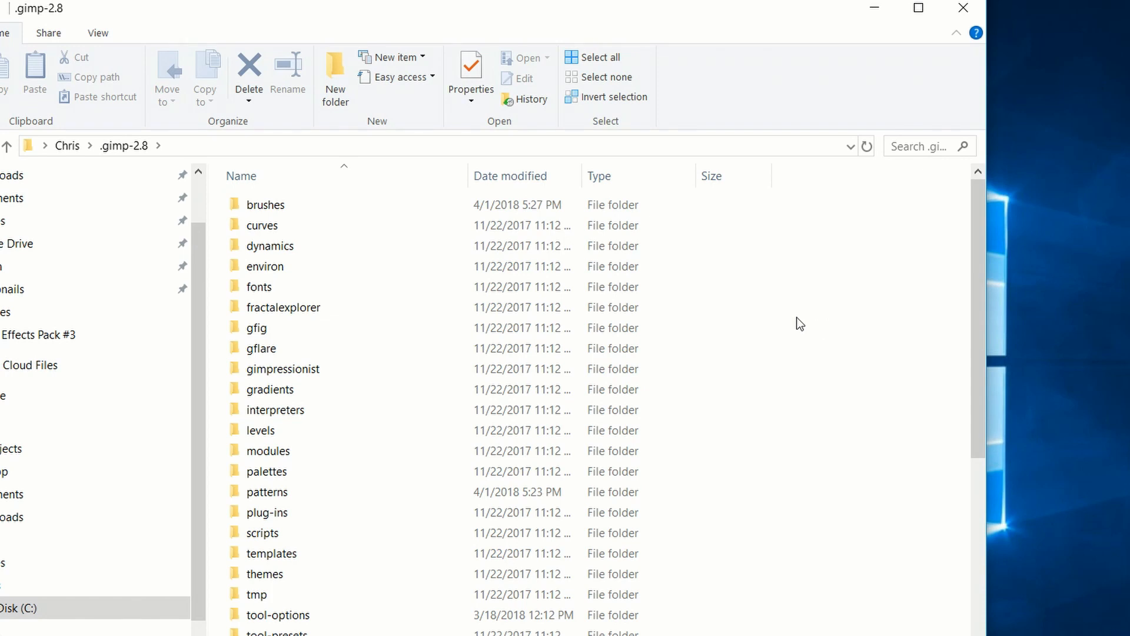
- Open the .gimp-2.8 brushes folder after noting palettes and patterns, then restore the window down
left_click(276, 471)
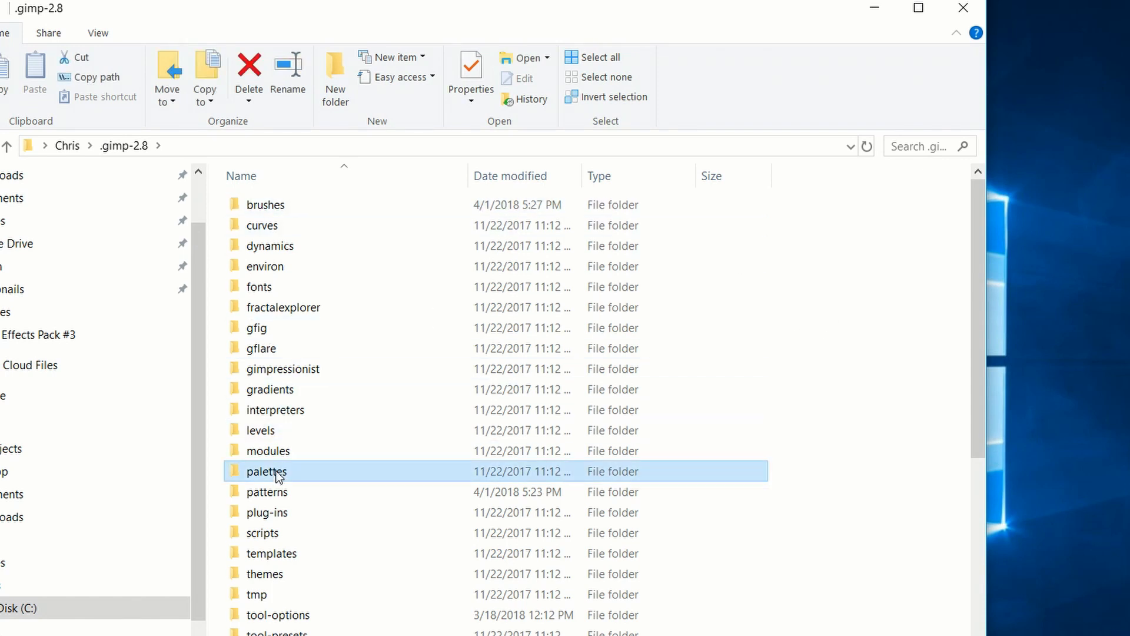
left_click(266, 491)
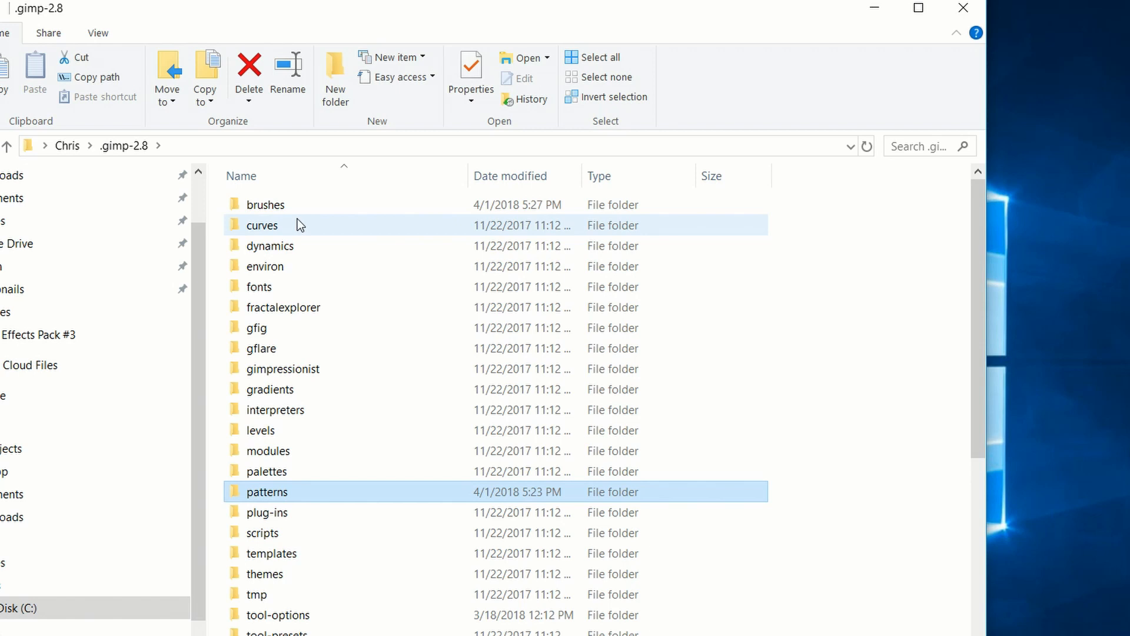
double_click(265, 204)
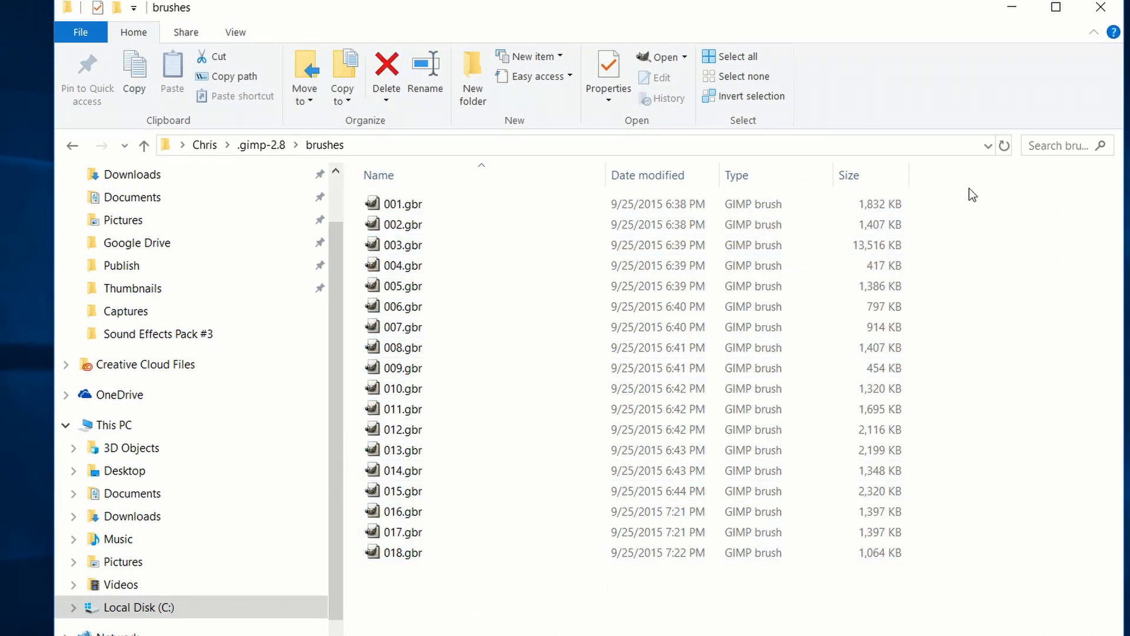
left_click(401, 204)
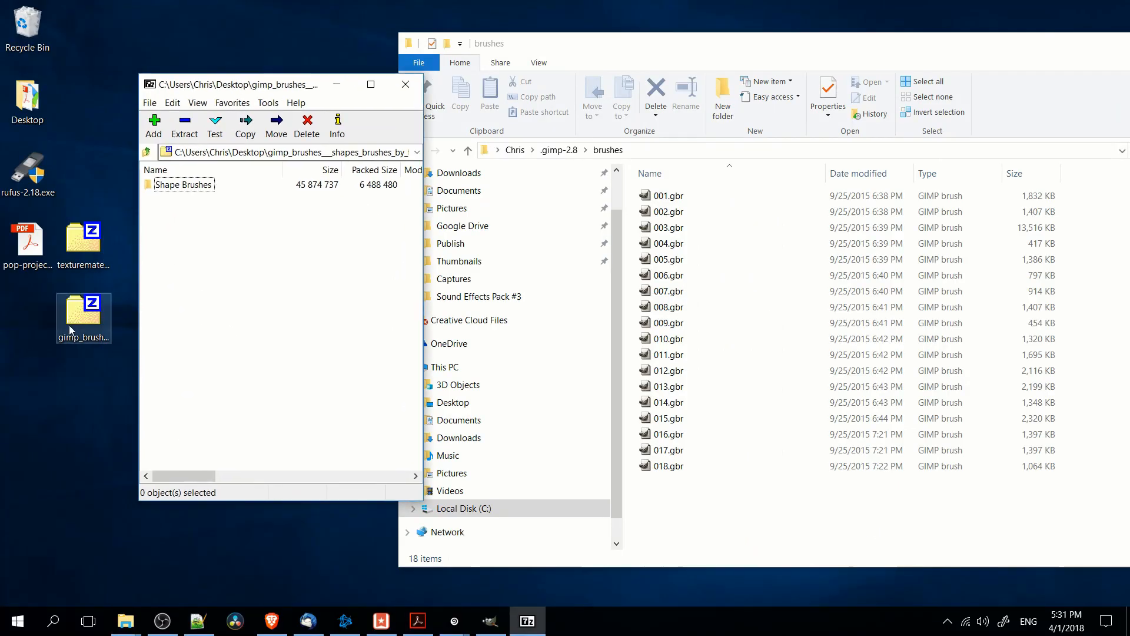
- Open the desktop shape brushes archive in 7-Zip and enter its GIMP Brushes folder
double_click(183, 184)
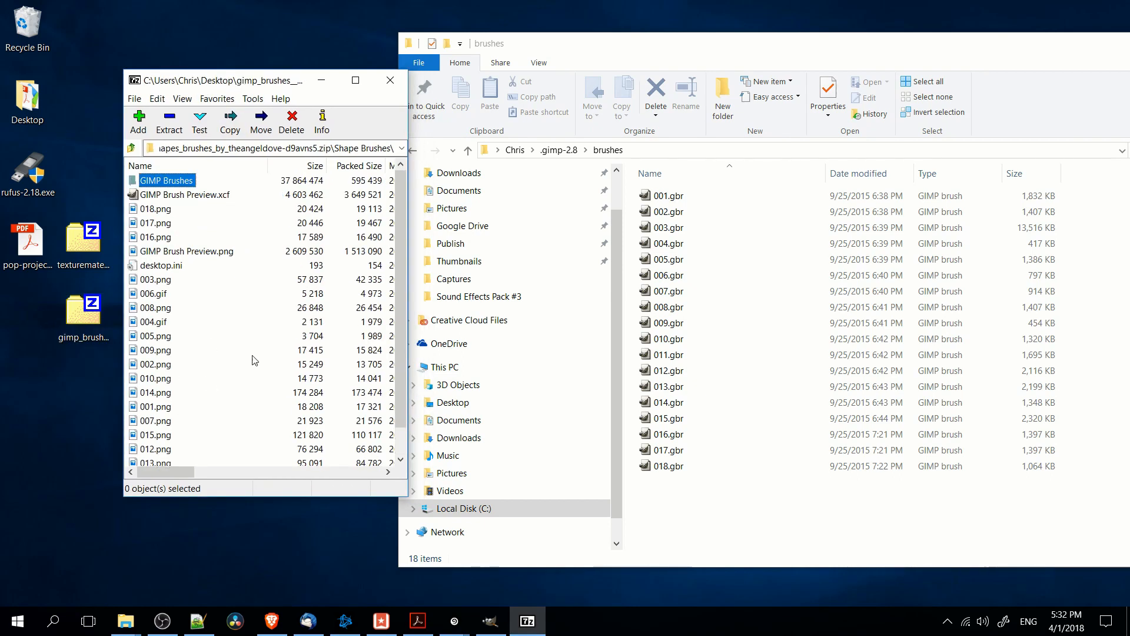
double_click(166, 180)
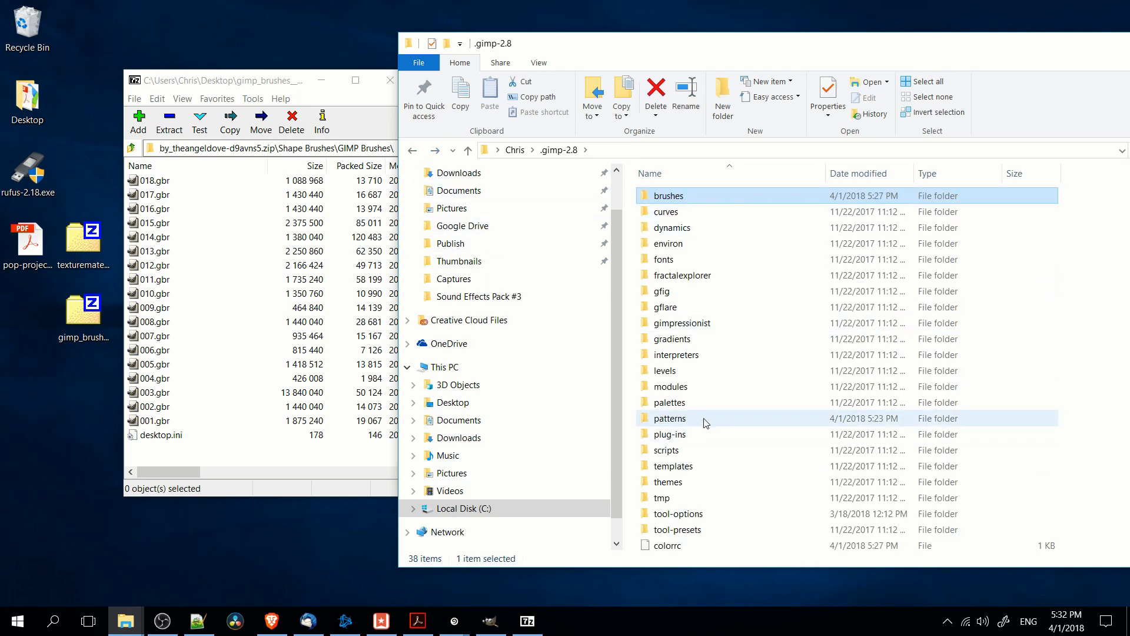
- Confirm the scrapbooking .pat file in patterns, close 7-Zip, and return to .gimp-2.8
double_click(668, 418)
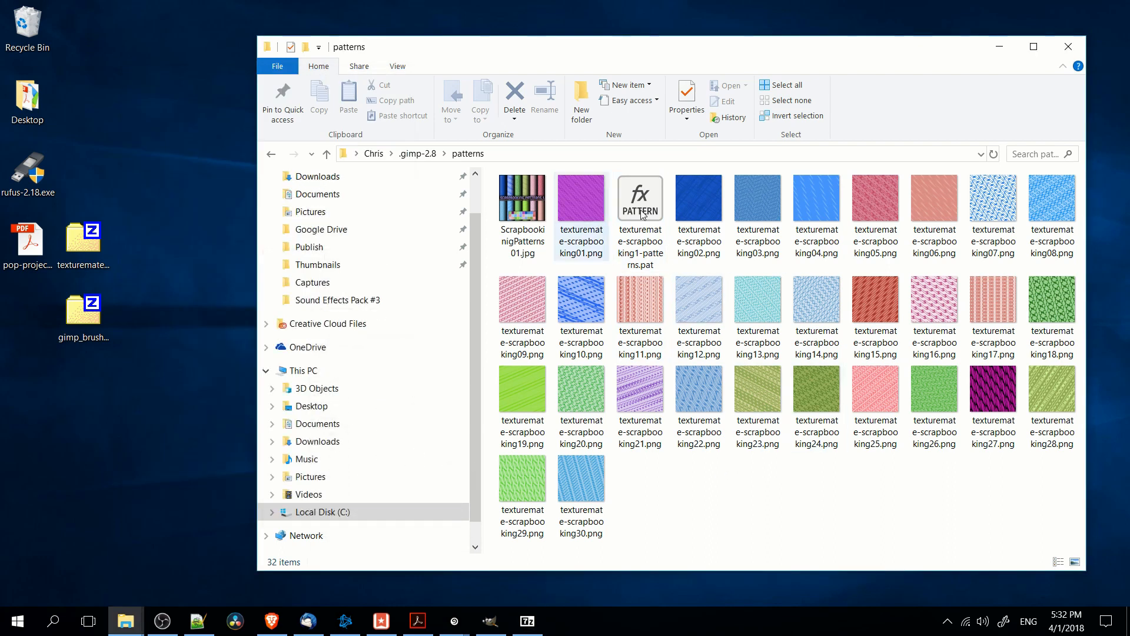
left_click(698, 198)
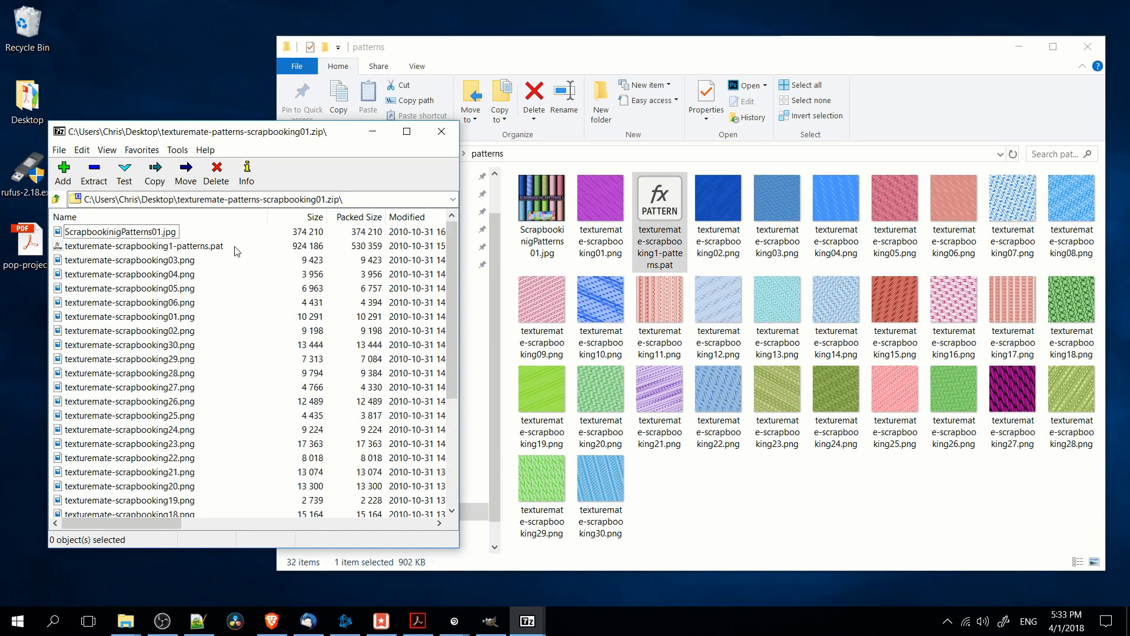
left_click(405, 131)
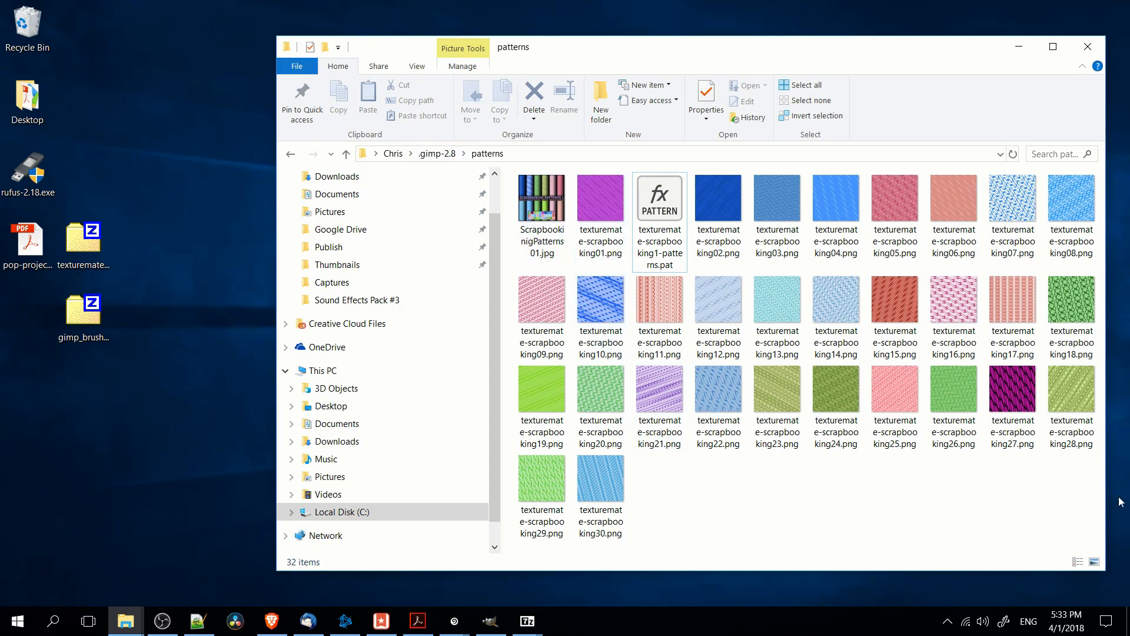
left_click(347, 154)
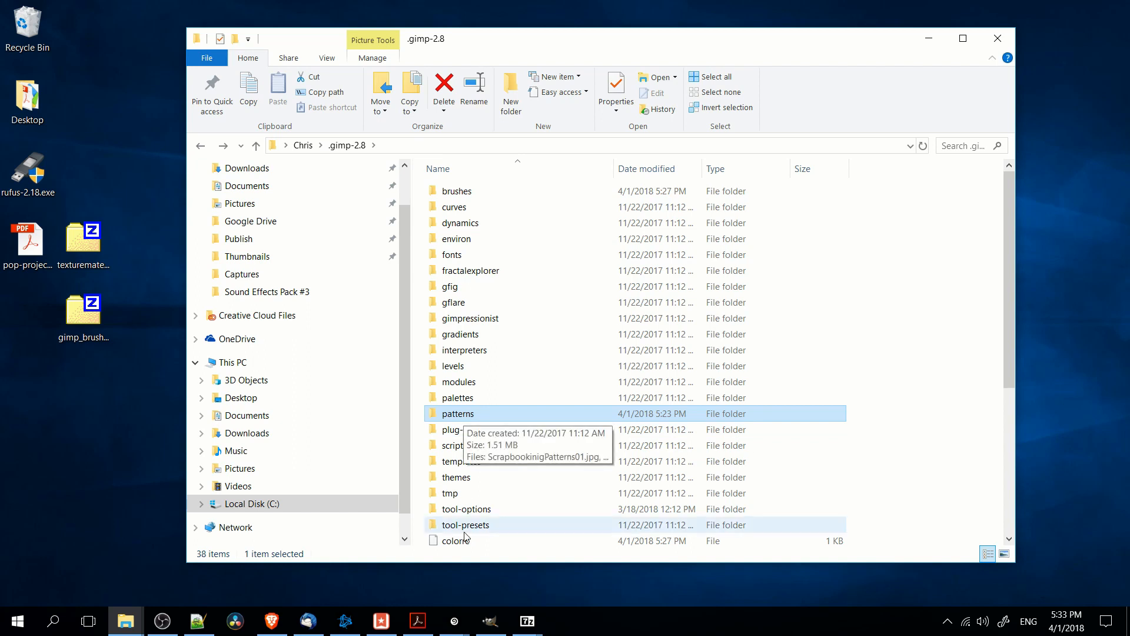
- Switch to GIMP and create a new 1920×1080 image with File > New
left_click(491, 621)
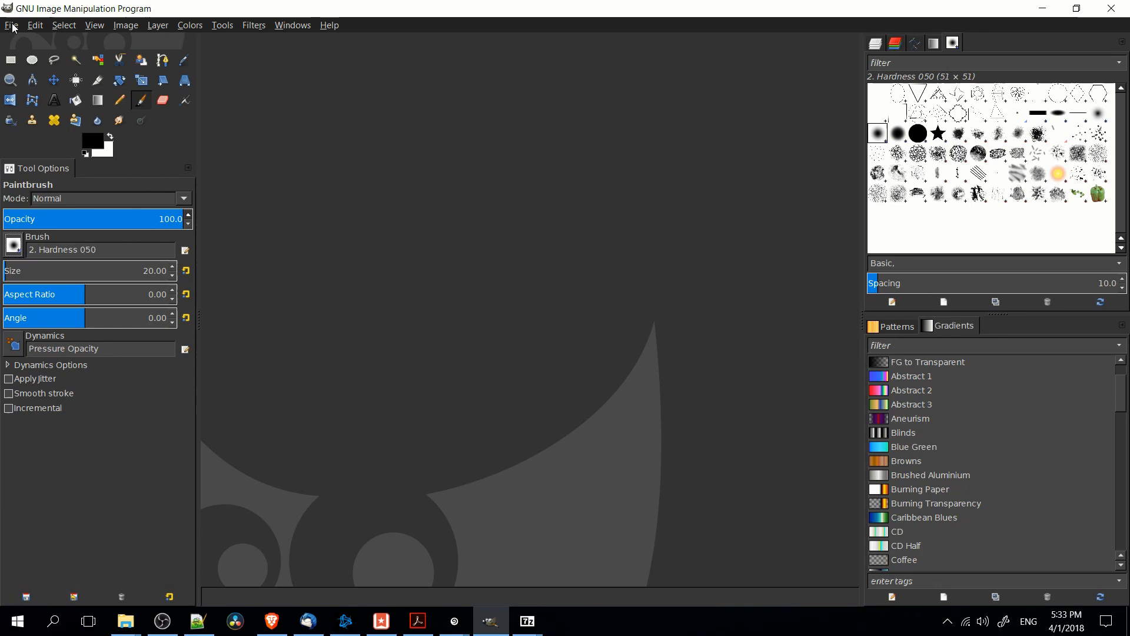
left_click(11, 25)
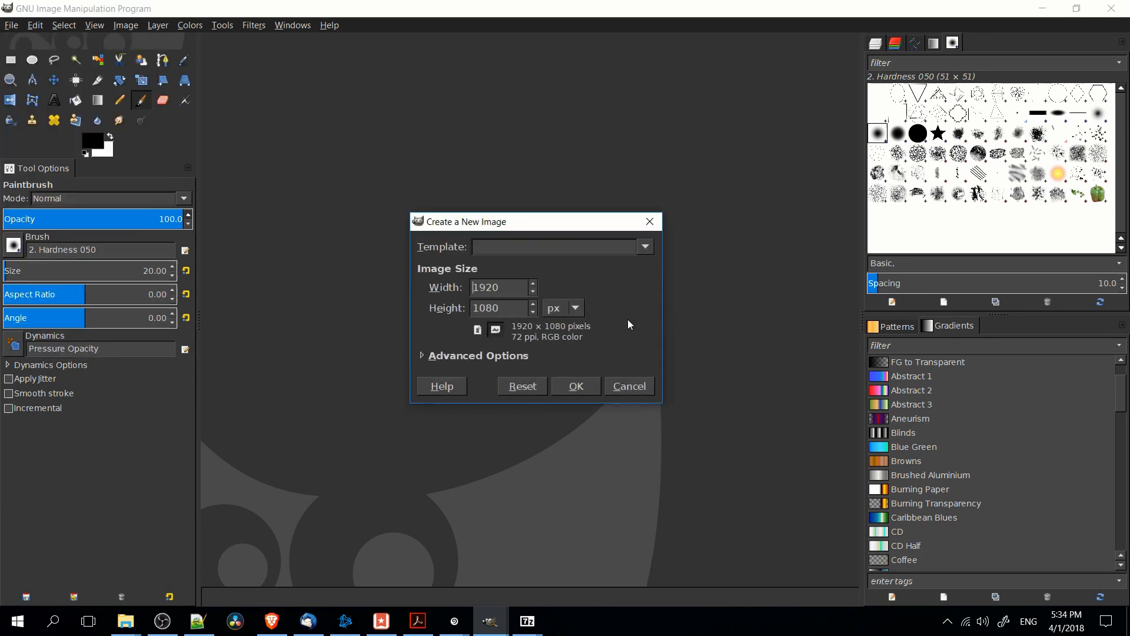
left_click(575, 386)
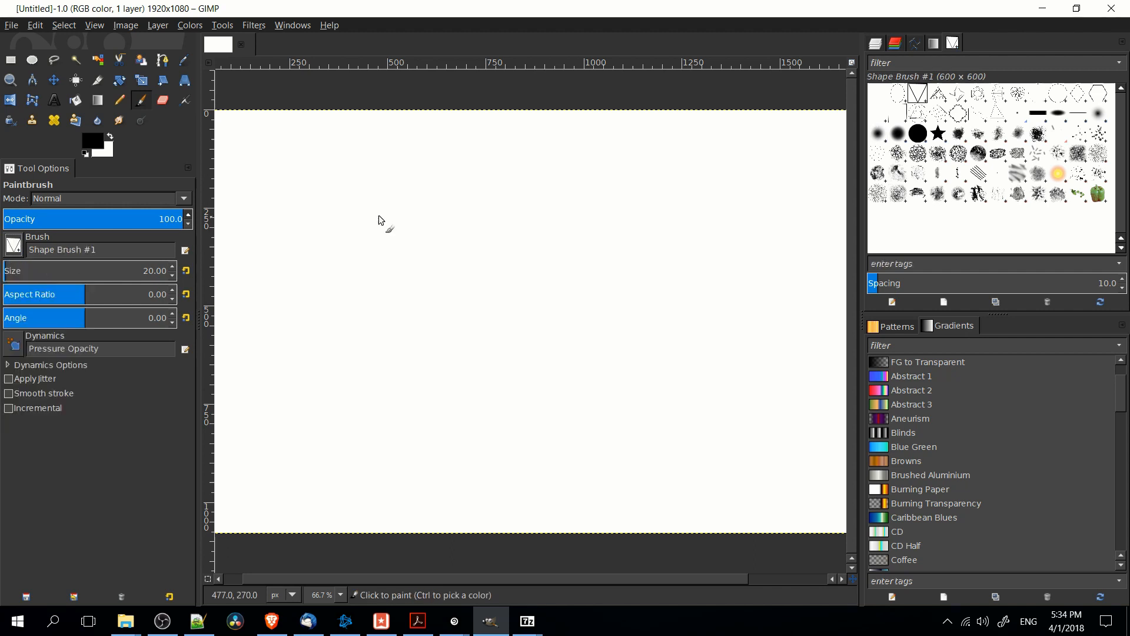
- Stamp two triangles, a square and a quatrefoil with Shape Brush presets at size ~554
left_click_drag(374, 211, 445, 256)
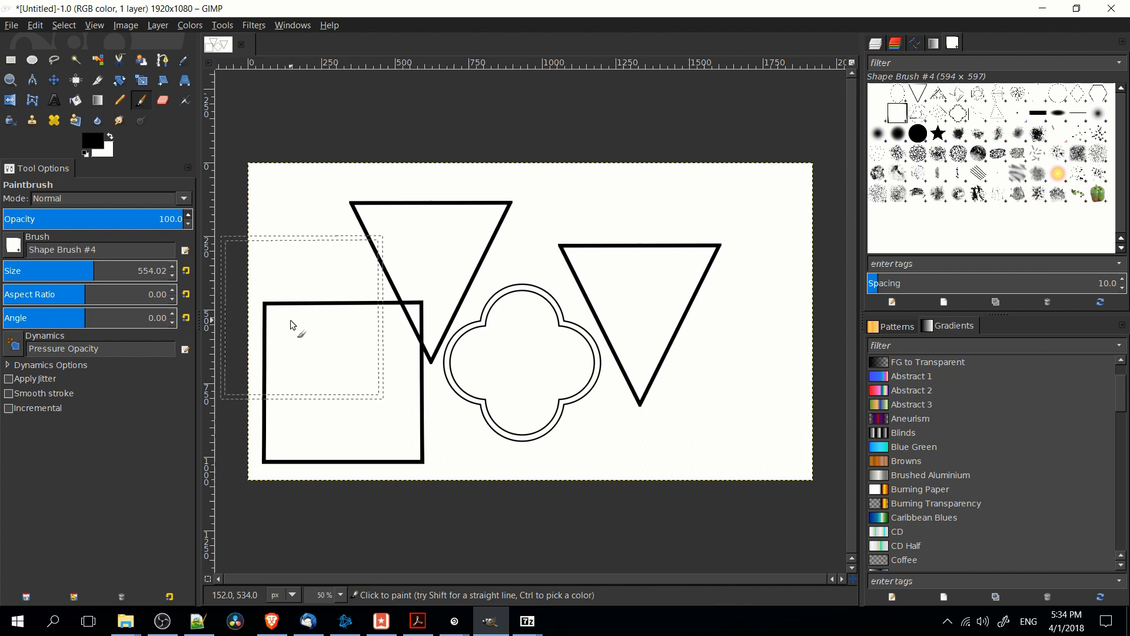
left_click(75, 99)
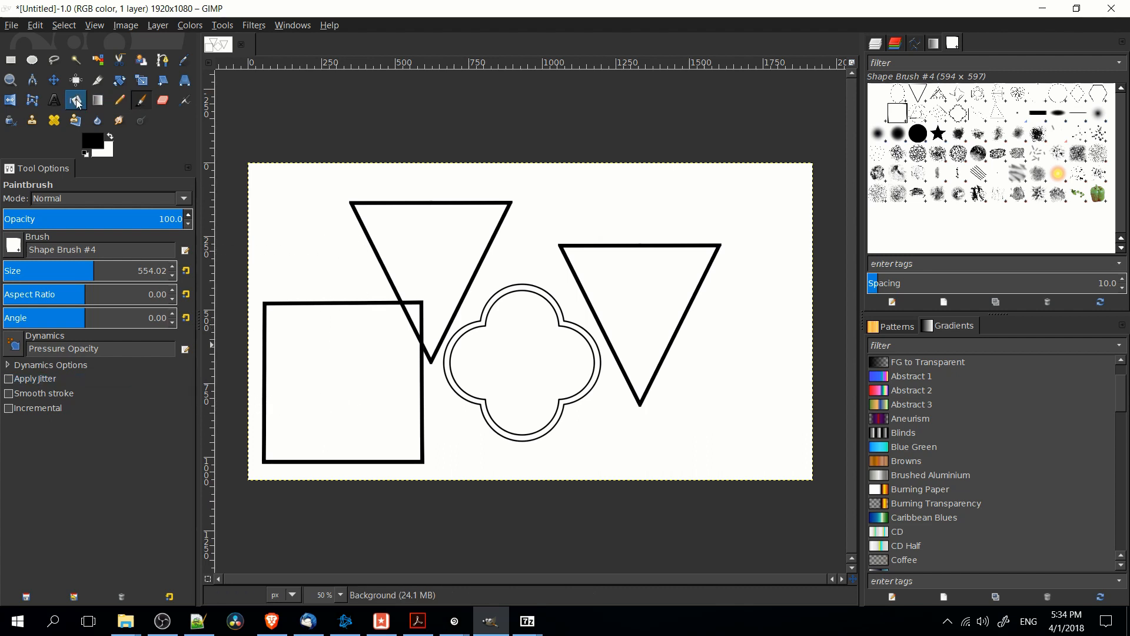
- Bucket-fill the right triangle with magenta striped pattern #26 using Pattern fill
left_click(75, 101)
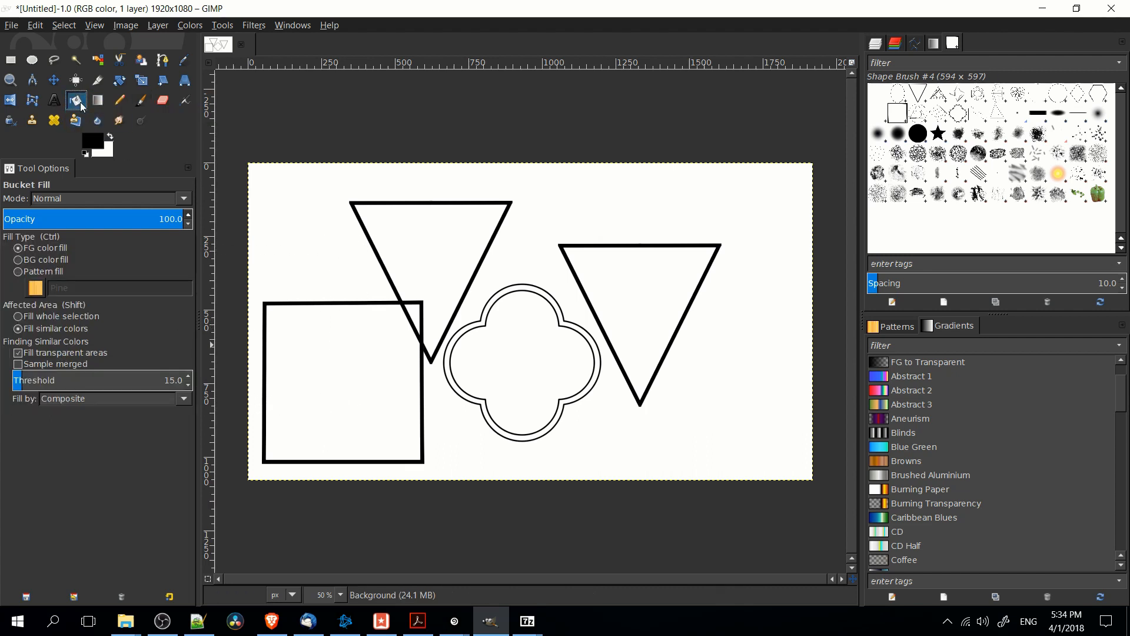
left_click(19, 272)
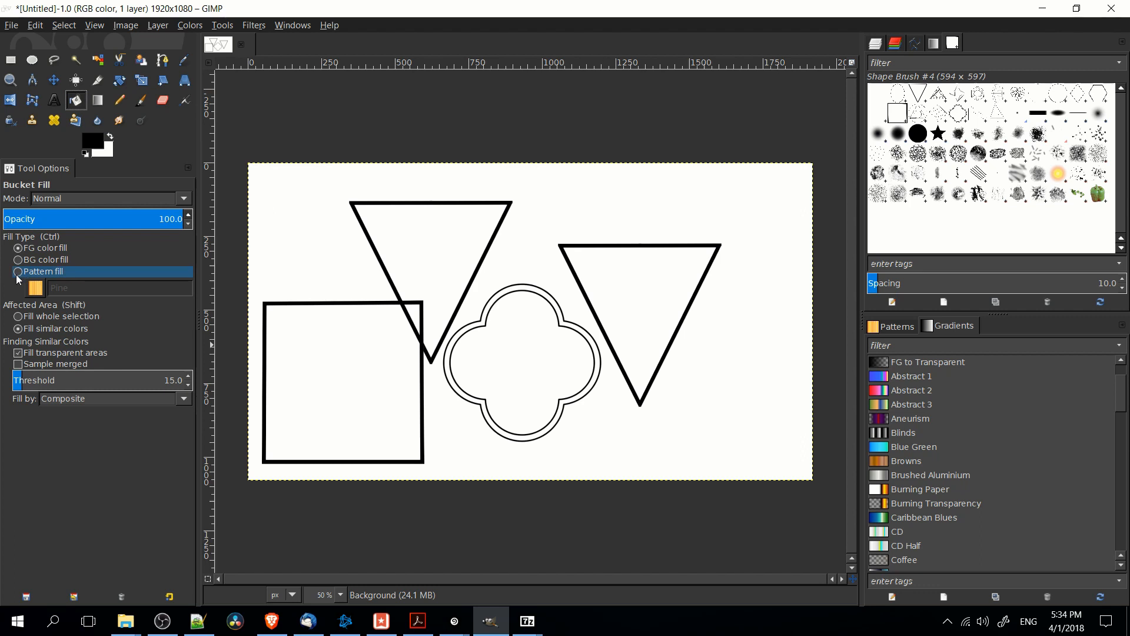
left_click(35, 287)
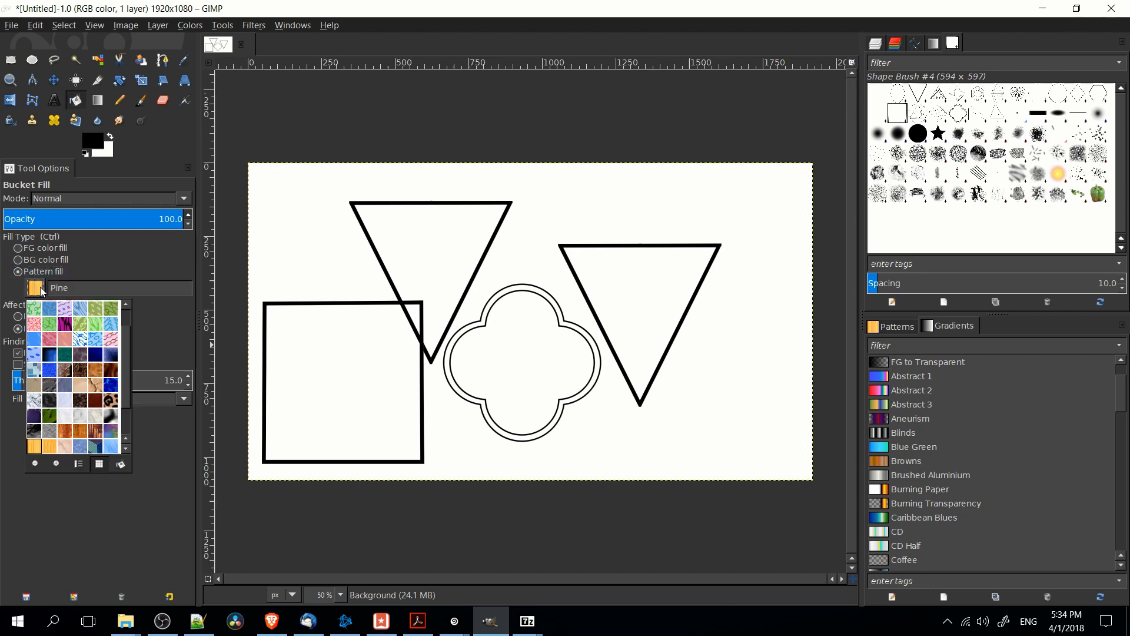
mouse_move(52, 351)
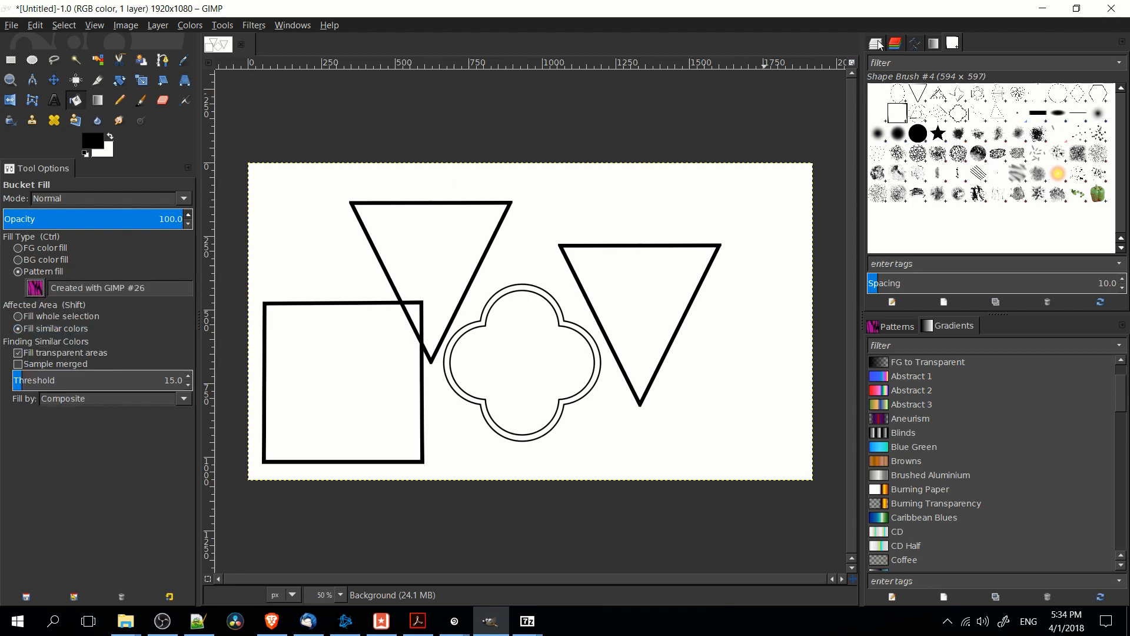
left_click(157, 25)
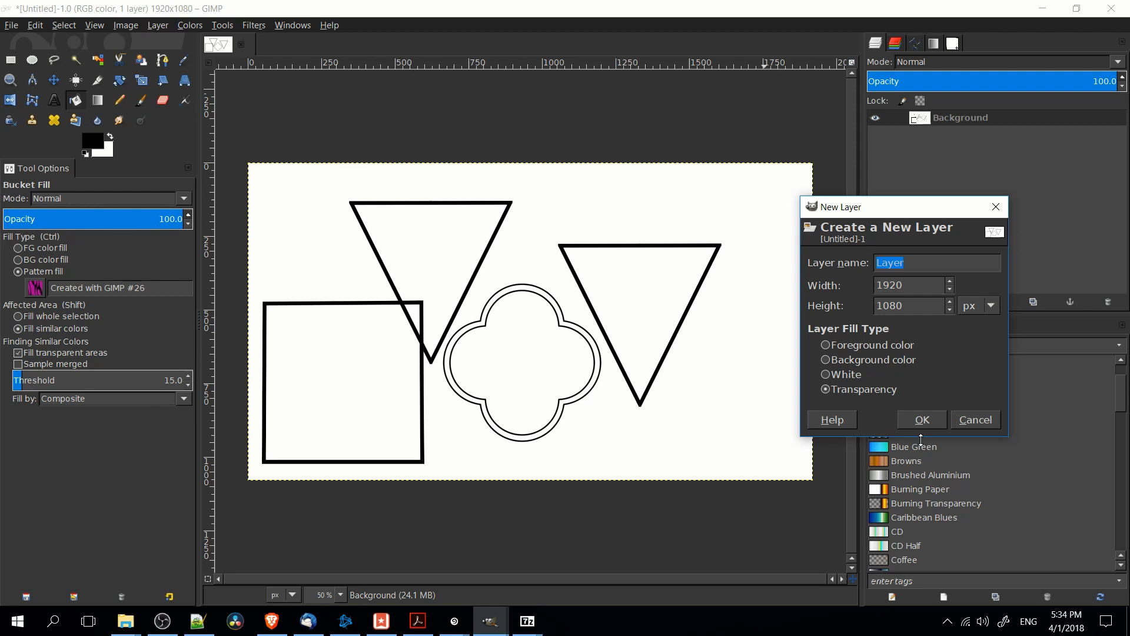
left_click(921, 420)
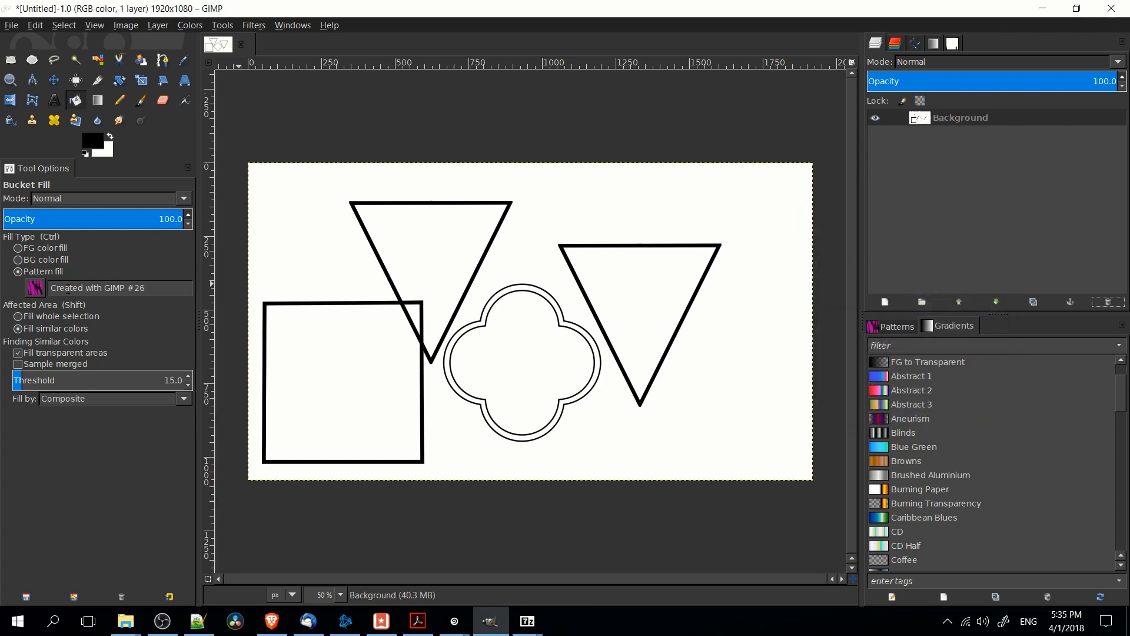
left_click(638, 293)
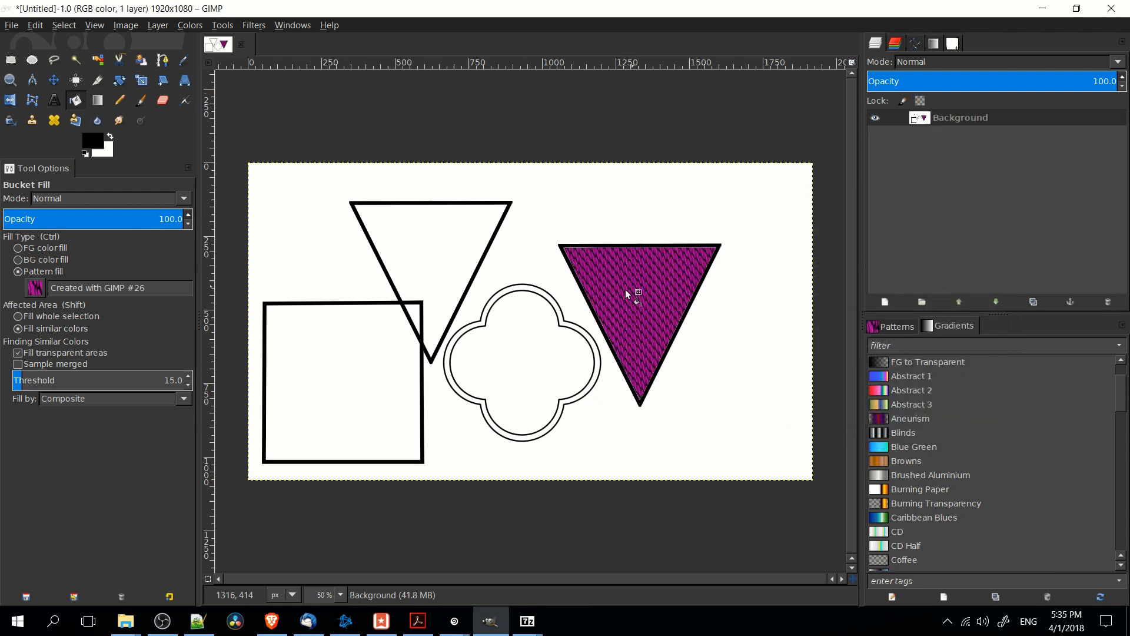
left_click(35, 287)
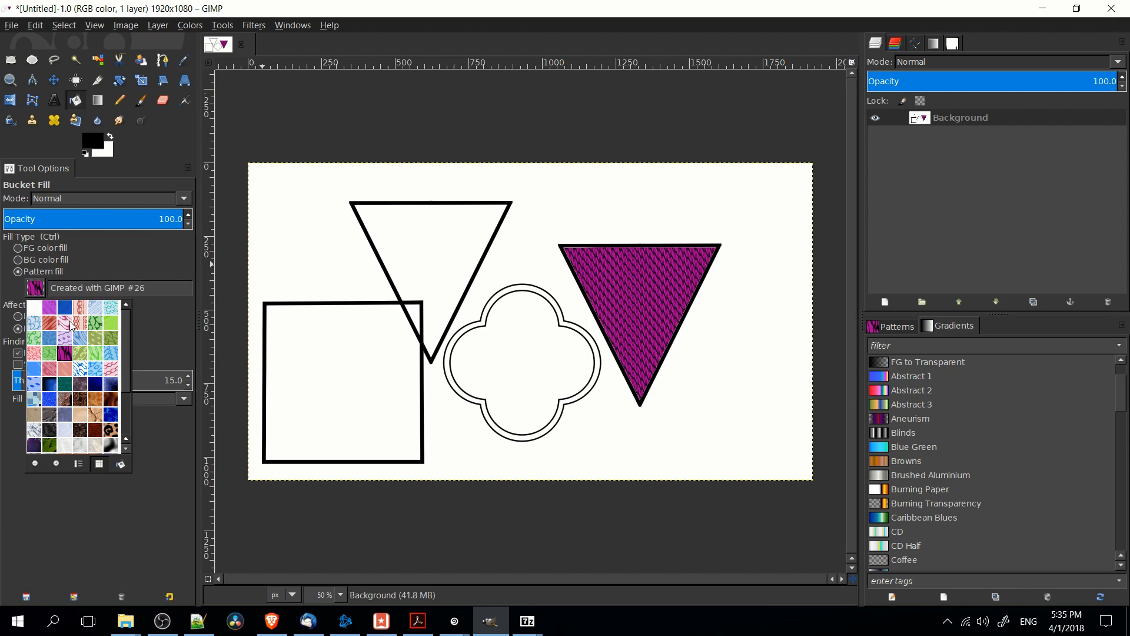